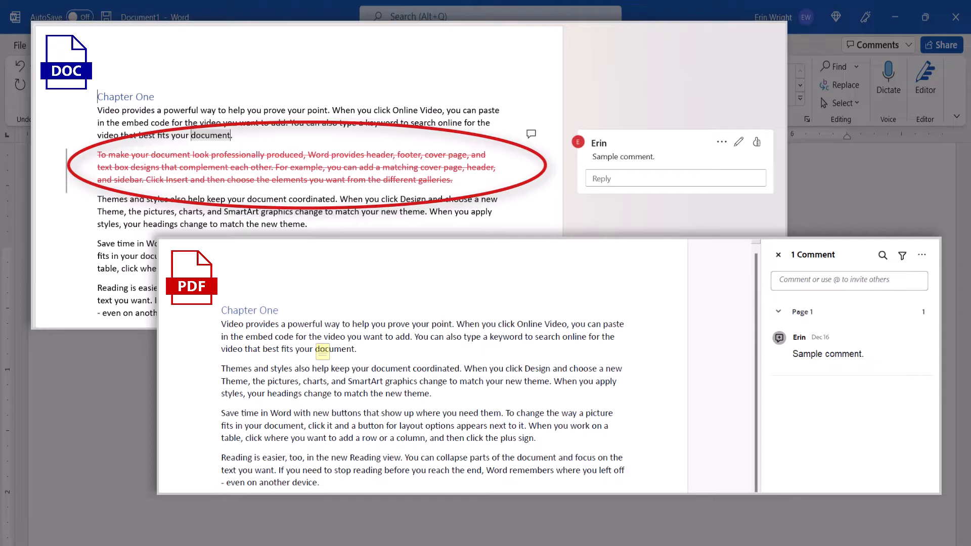
- Have Test Document open in Word with its tracked deletion and comment shown under All Markup
click(56, 45)
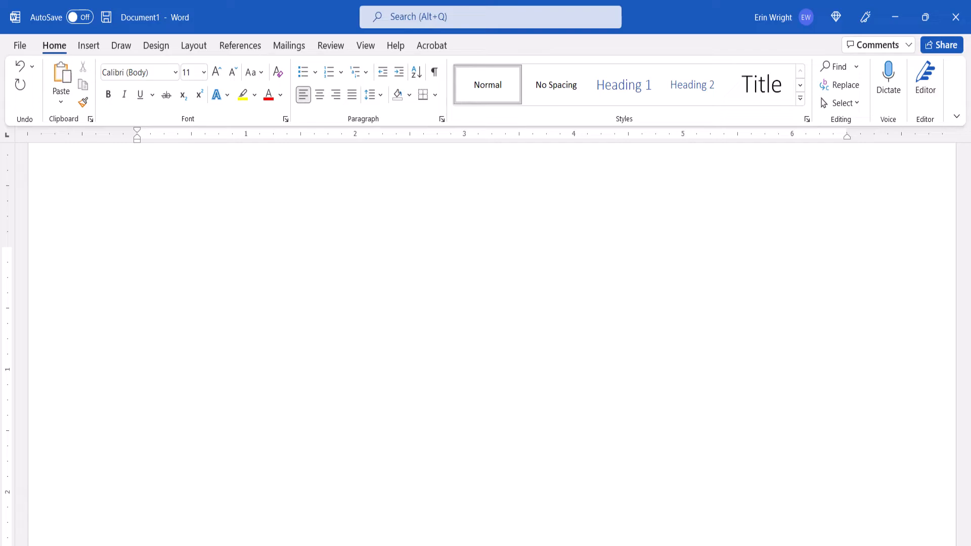
text(Word for Microsoft 365)
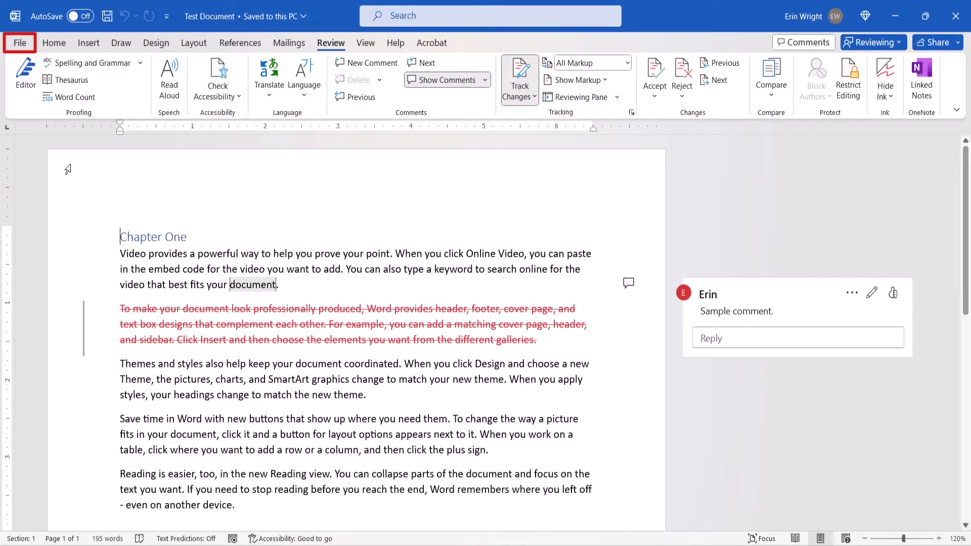
- Reach the Save As page for Test Document, currently set to Desktop as a Word document
click(20, 42)
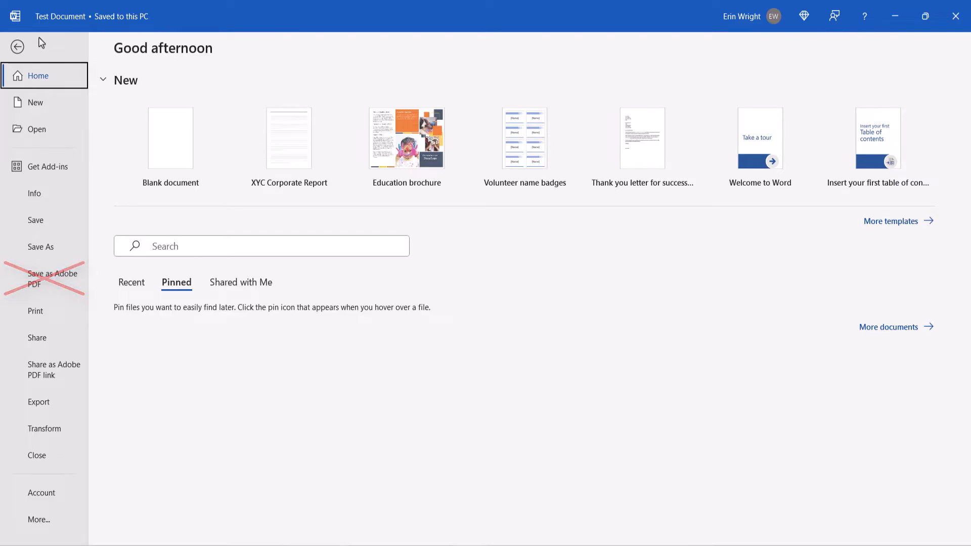
click(40, 247)
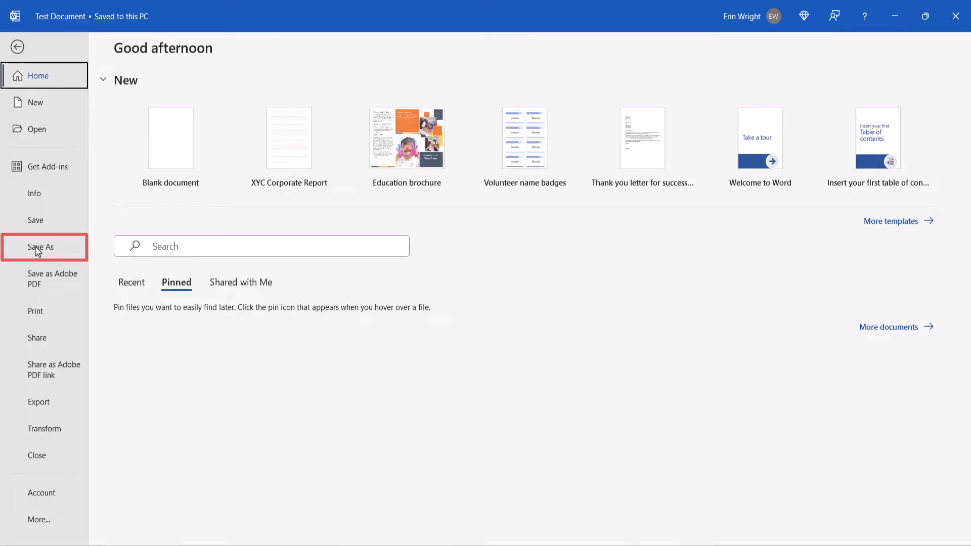
click(40, 247)
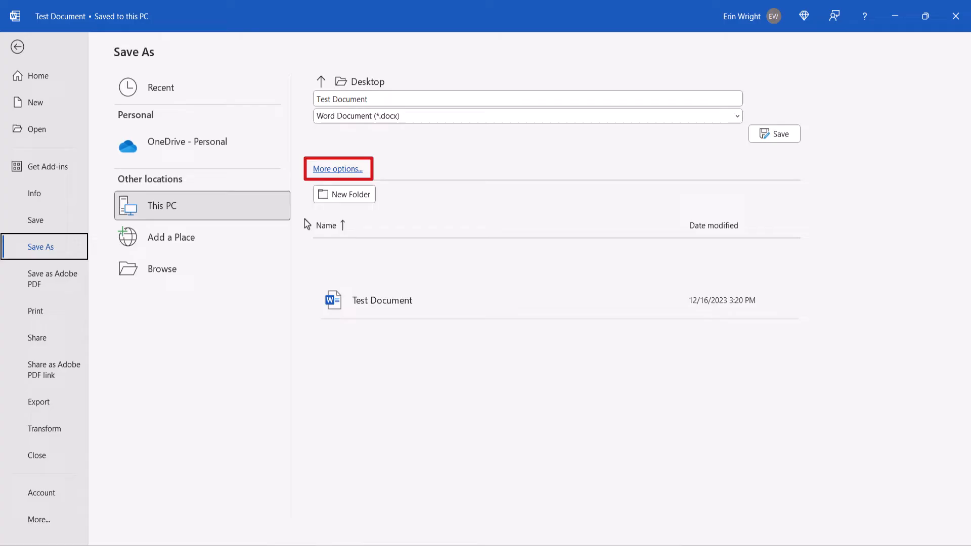
- In the full Save As dialog, choose PDF as the file type, keeping the Desktop location
click(337, 169)
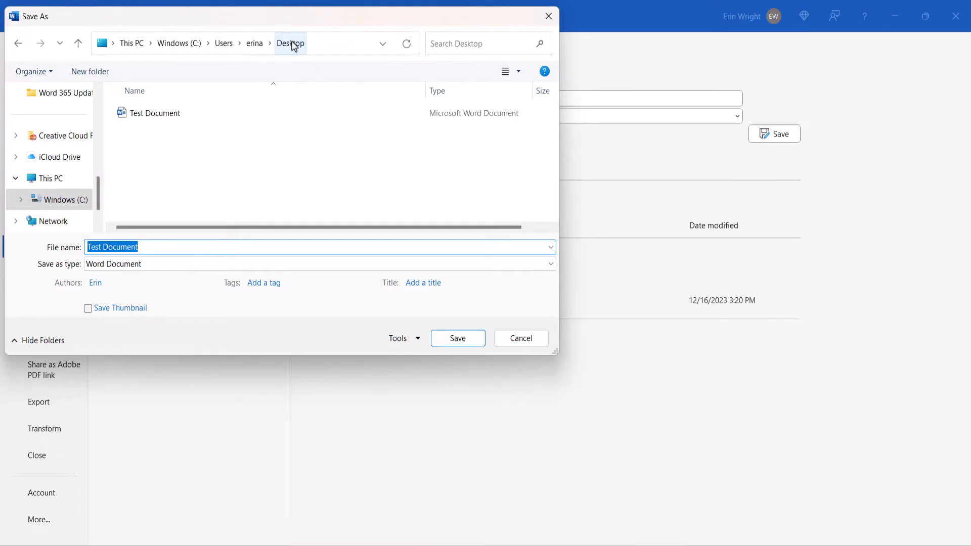
click(547, 264)
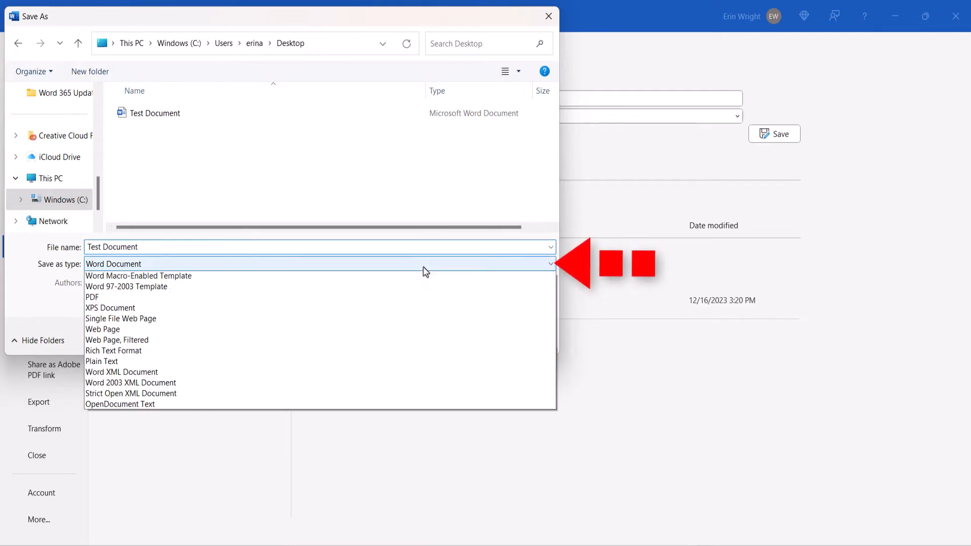
click(92, 297)
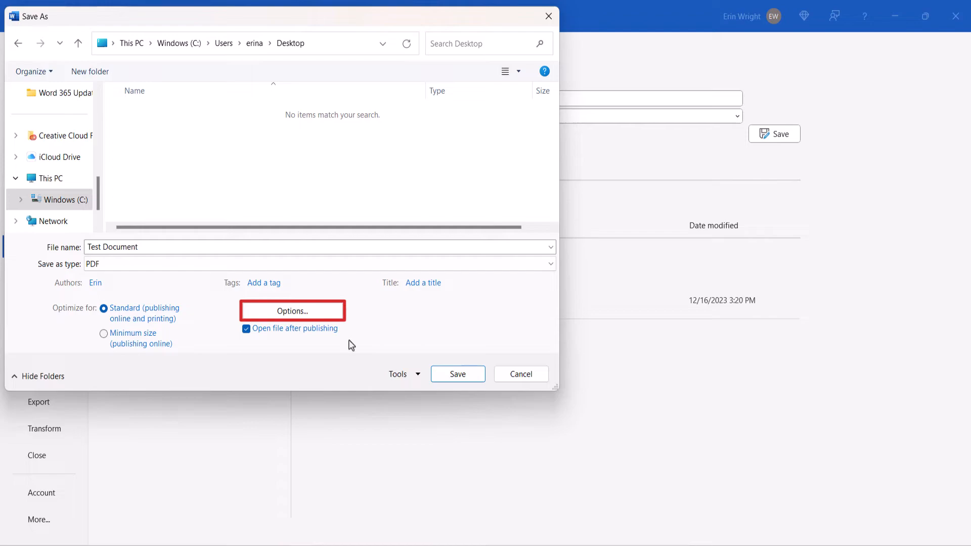
- Publish as PDF with 'Document showing markup' kept, so the PDF opens in Acrobat with the comment and deletion
click(291, 311)
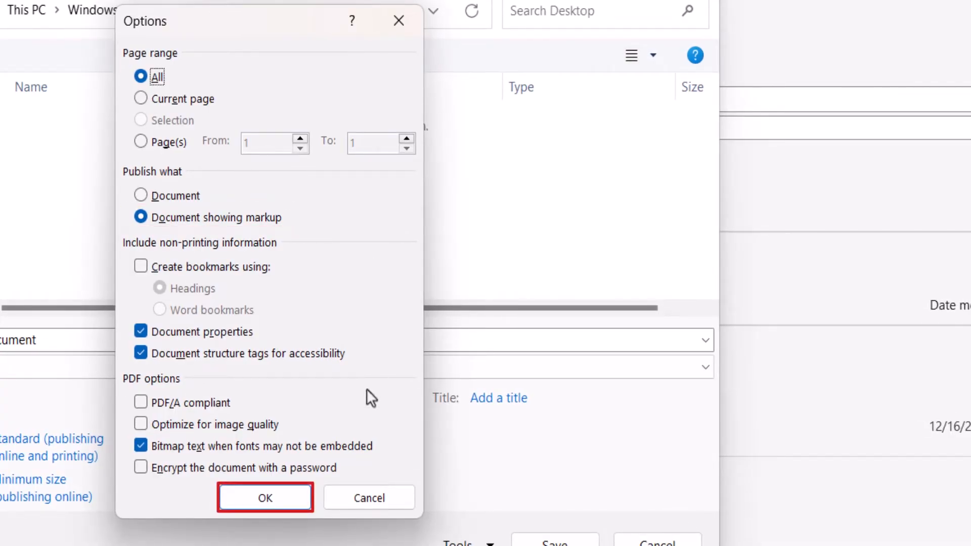
click(264, 497)
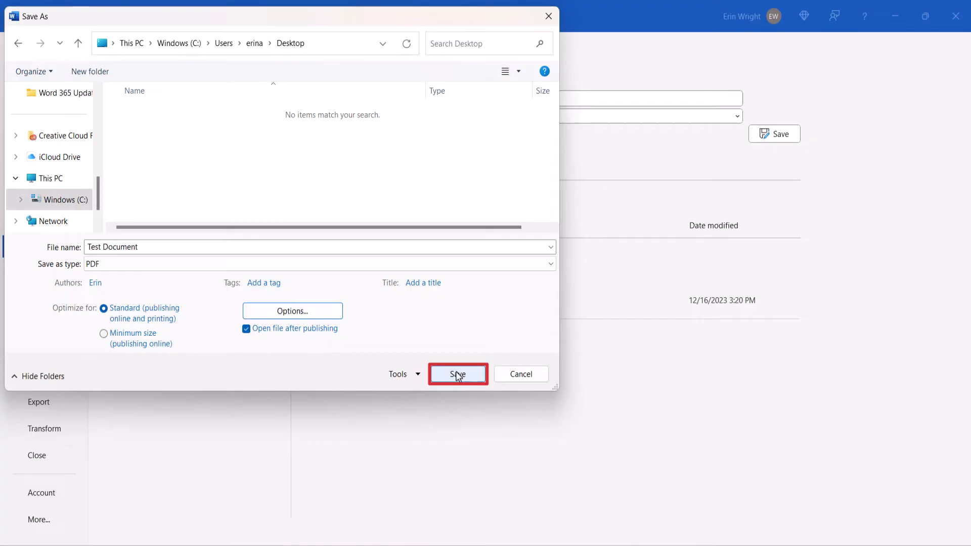
click(457, 375)
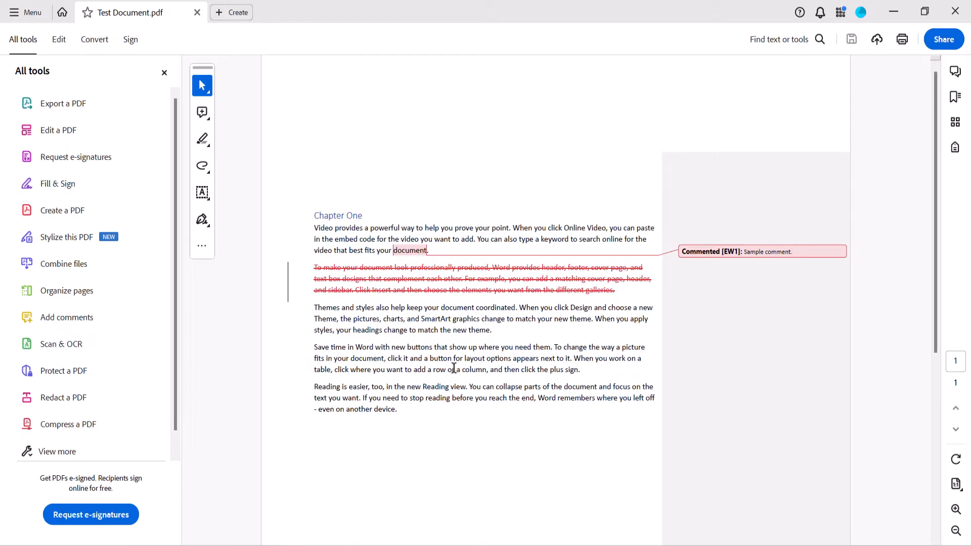
drag(312, 279, 677, 279)
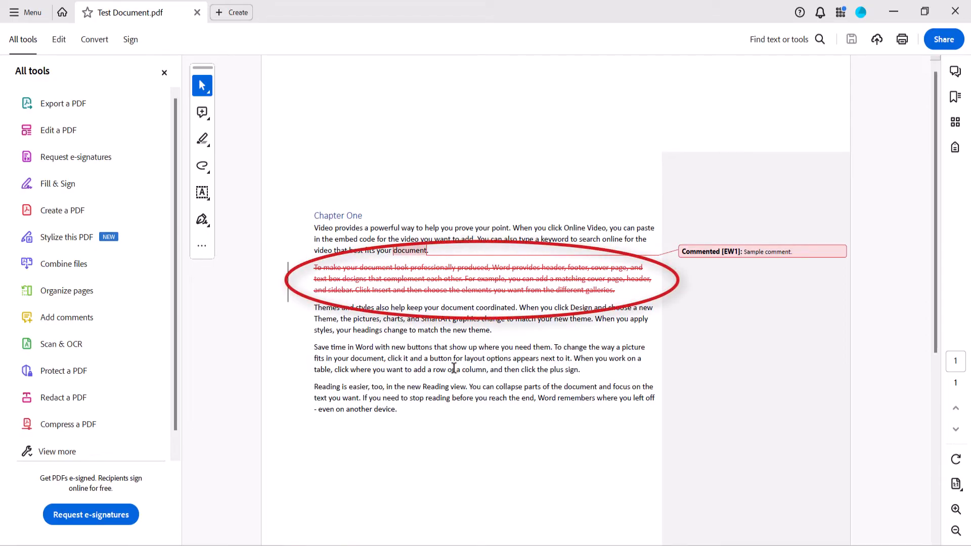